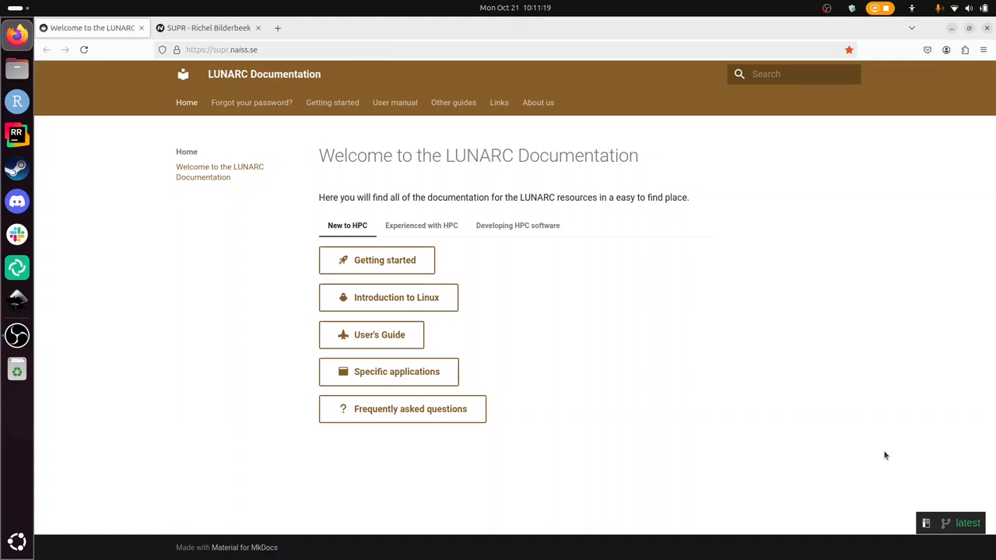
# - View the Existing Accounts table in SUPR to confirm the COSMOS account at LUNARC is enabled
pyautogui.click(209, 28)
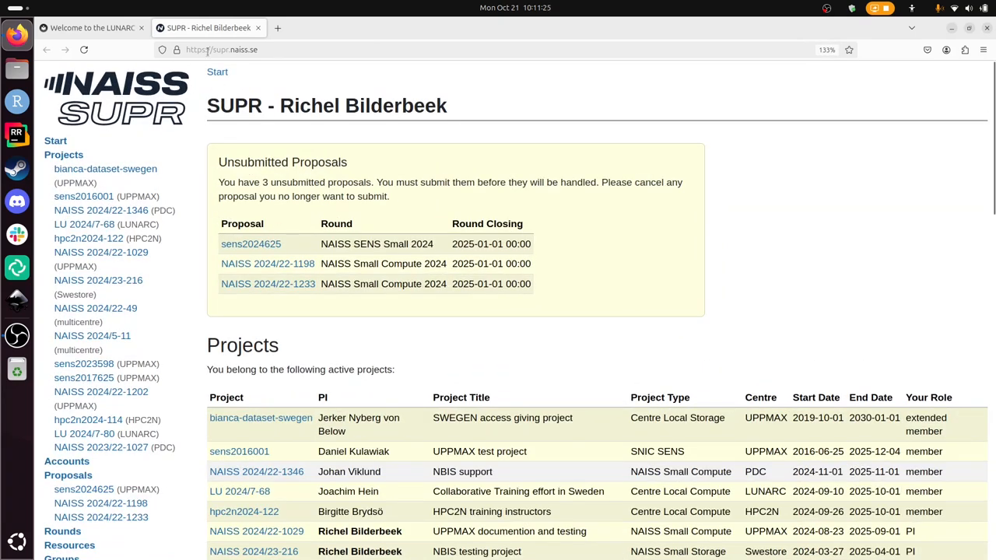
pyautogui.scroll(-3)
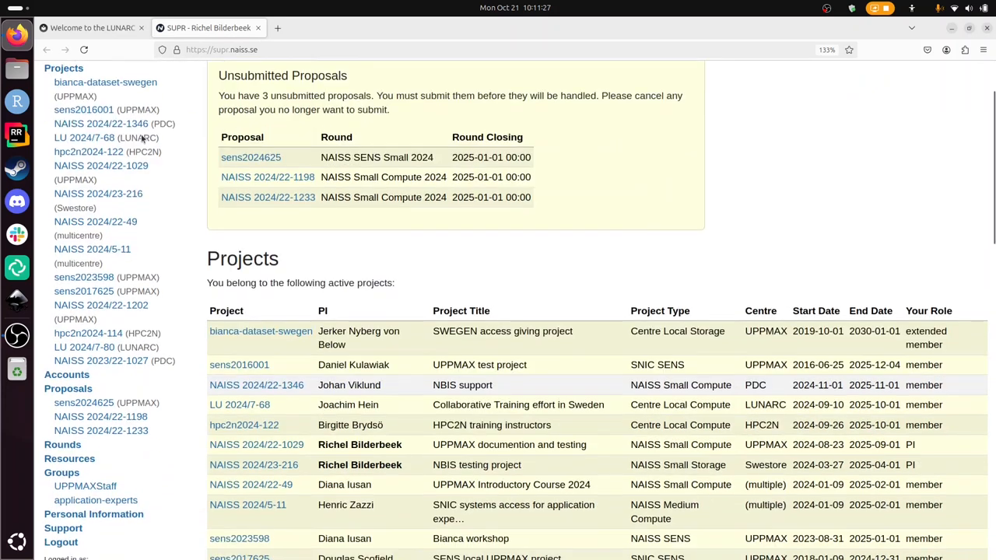
pyautogui.scroll(-3)
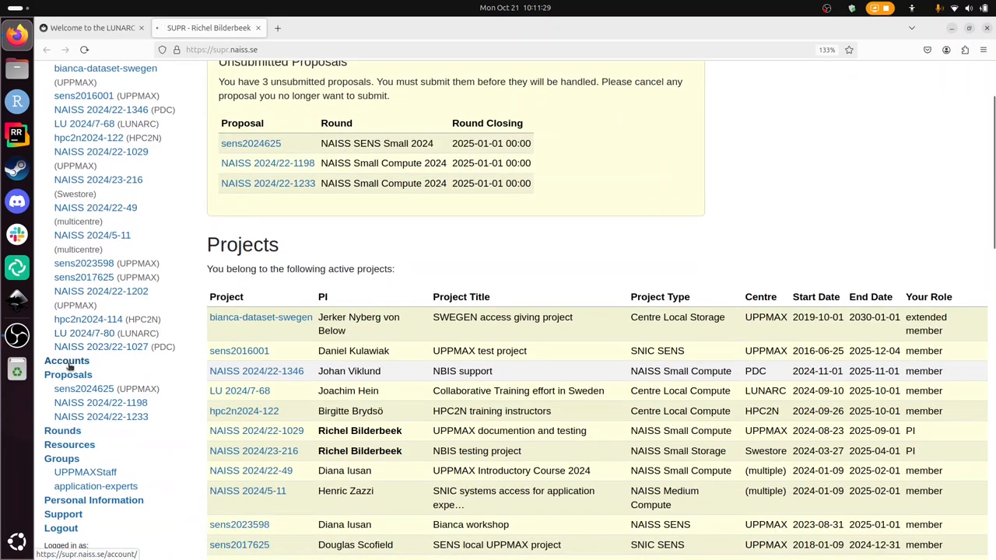
pyautogui.click(66, 361)
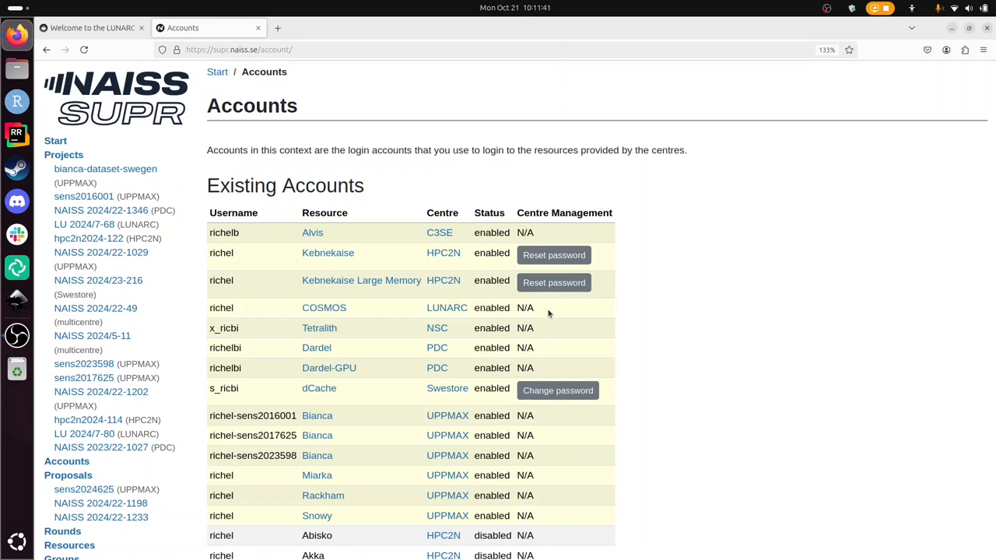
pyautogui.moveTo(324, 315)
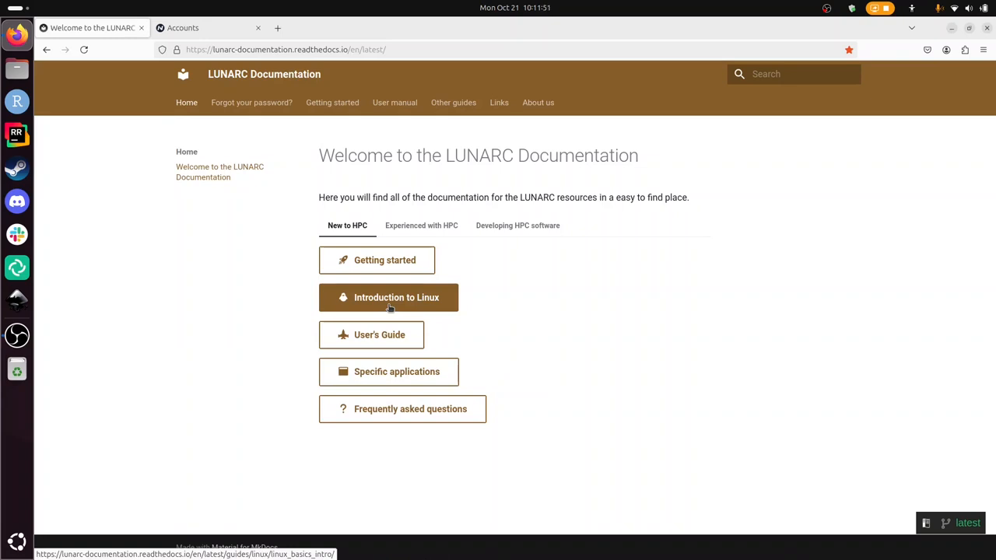
pyautogui.moveTo(196, 120)
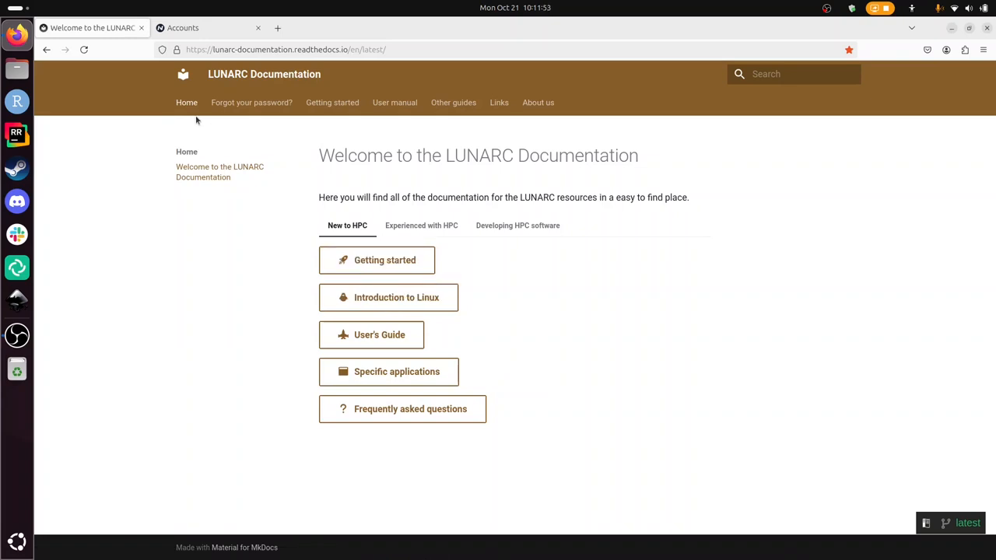
pyautogui.moveTo(376, 265)
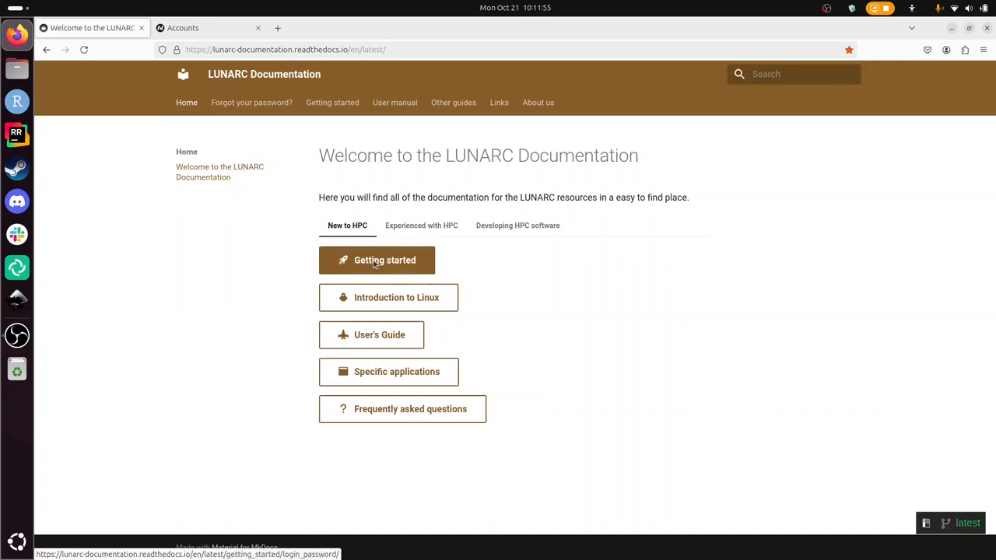
# - Reach the guide page on creating a password for your LUNARC account
pyautogui.click(376, 260)
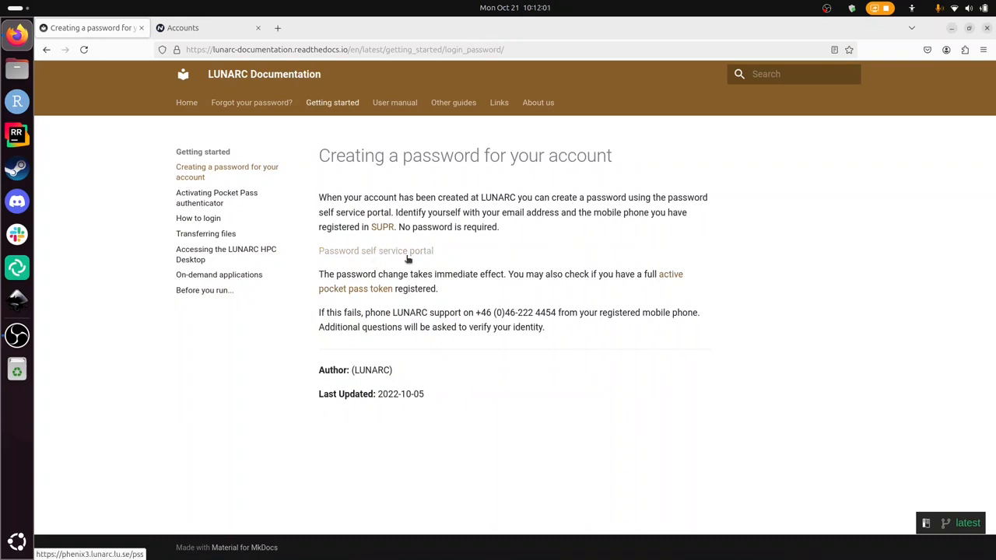
pyautogui.moveTo(373, 255)
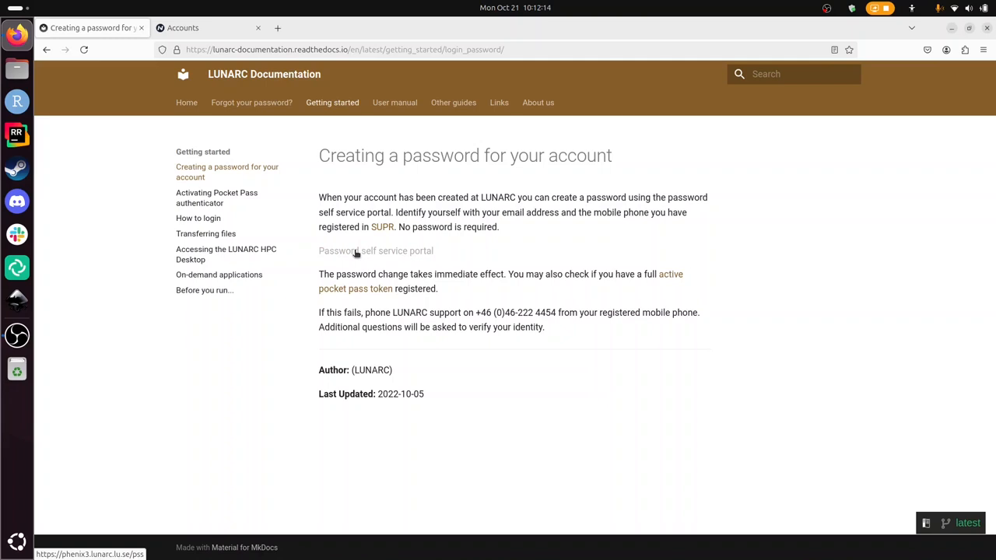
# - Enter and confirm a new LUNARC password in the portal and get 'Successfully changed password'
pyautogui.click(377, 251)
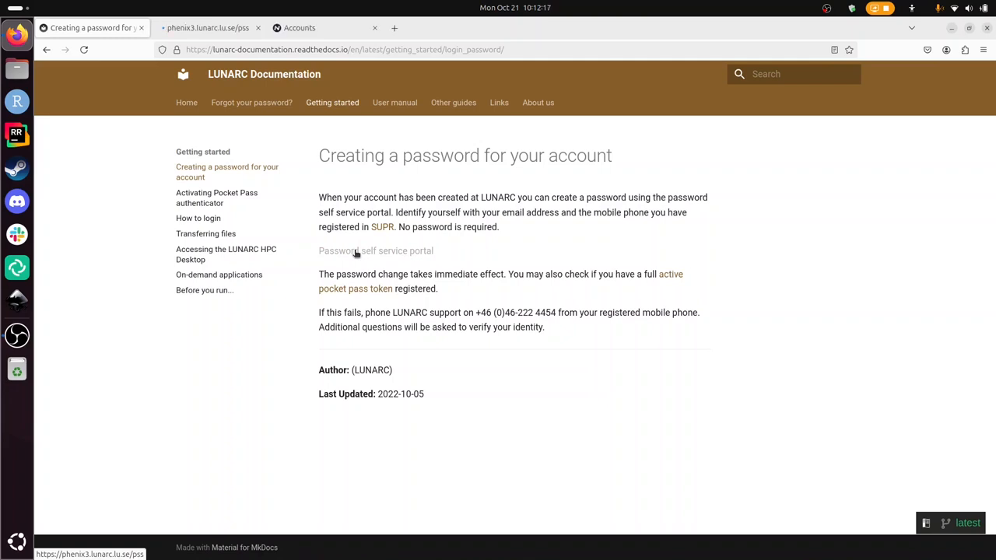
pyautogui.click(356, 251)
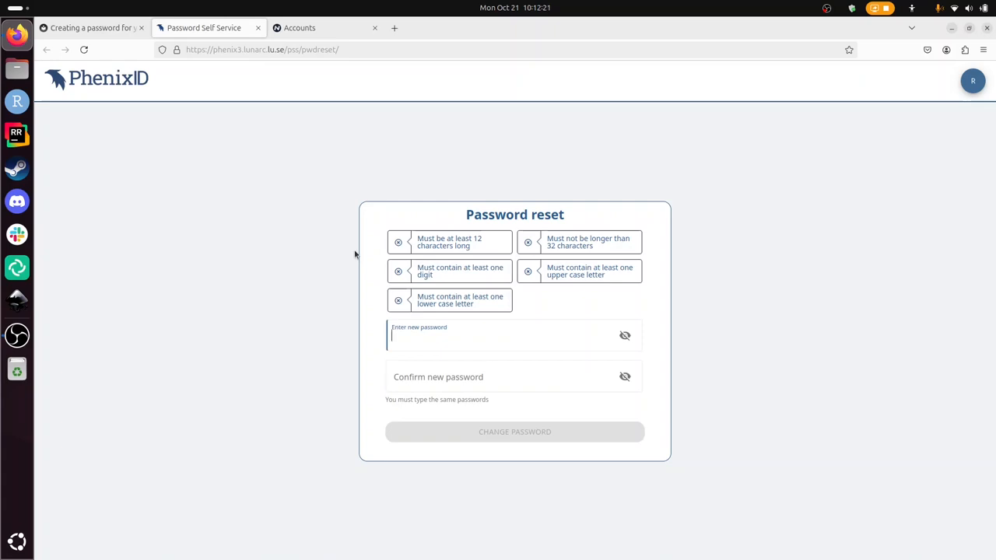
pyautogui.write('A')
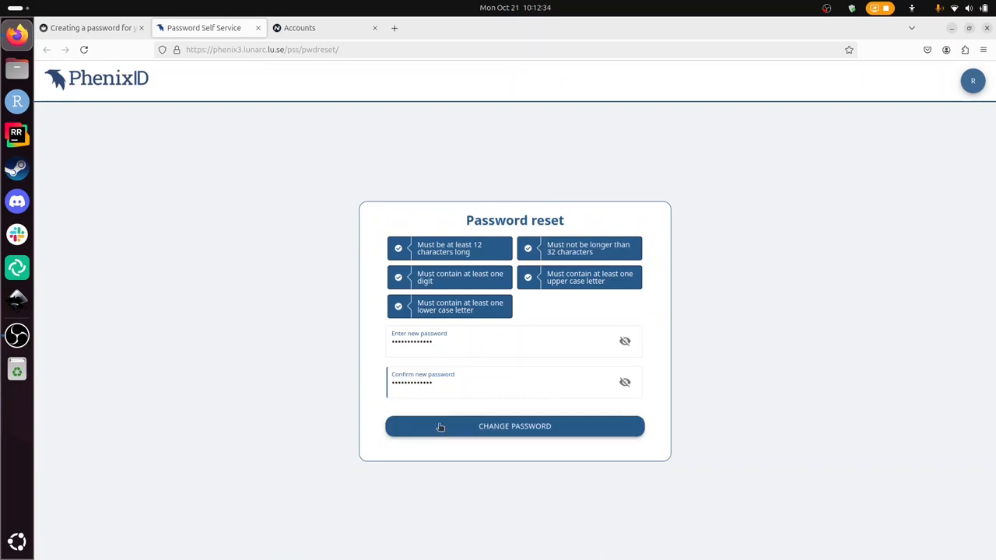
pyautogui.click(514, 426)
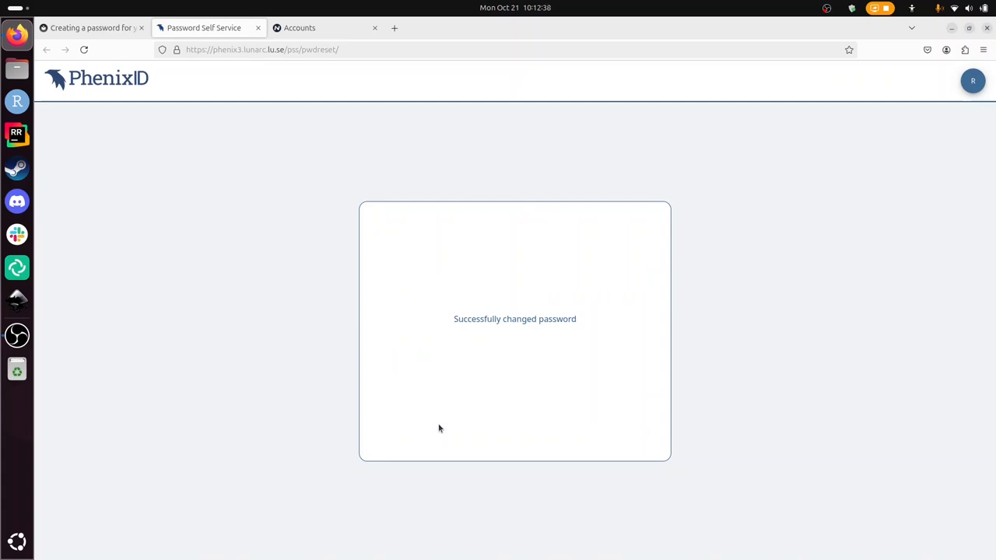
pyautogui.moveTo(545, 289)
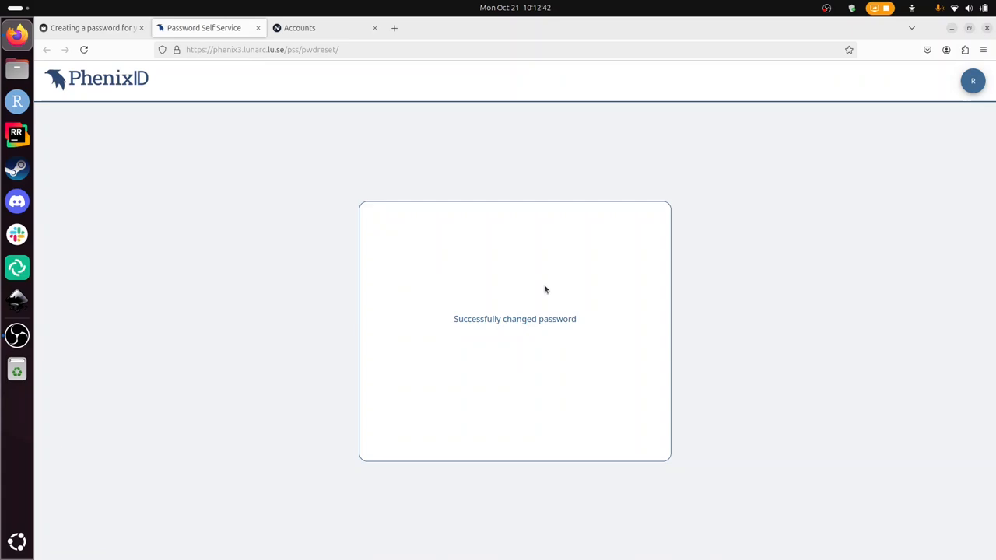
pyautogui.moveTo(257, 30)
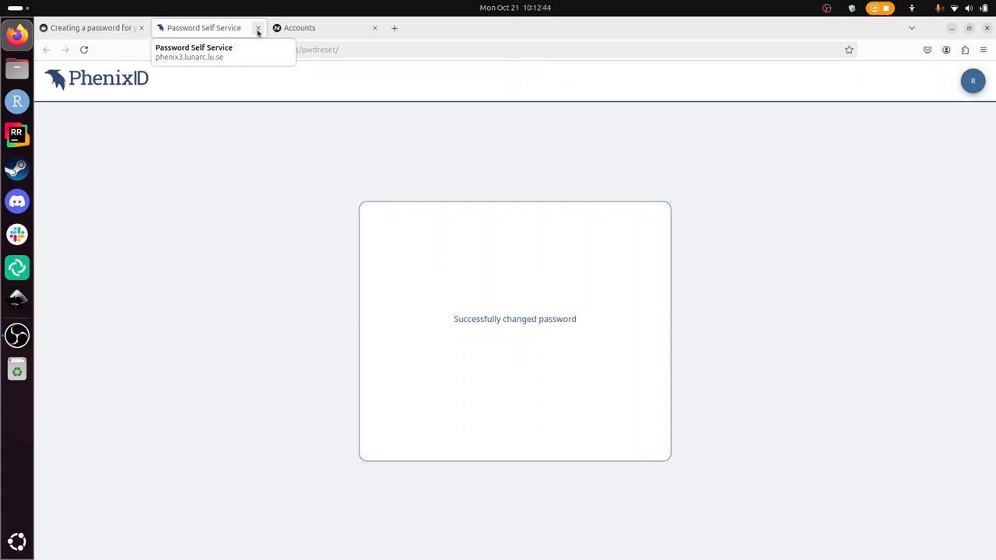
# - Leave the password portal and read the Pocket Pass activation guide to Step 2
pyautogui.click(258, 28)
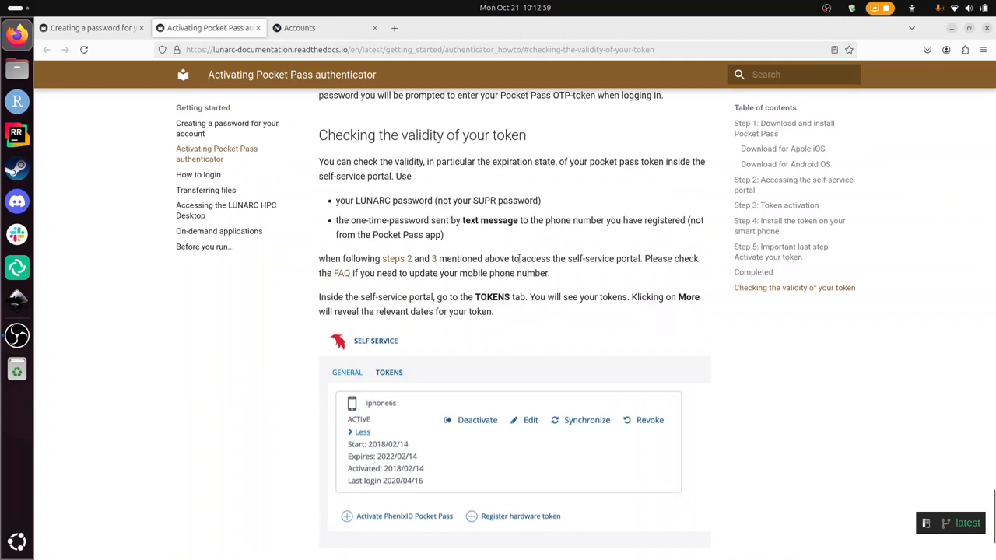
pyautogui.scroll(3)
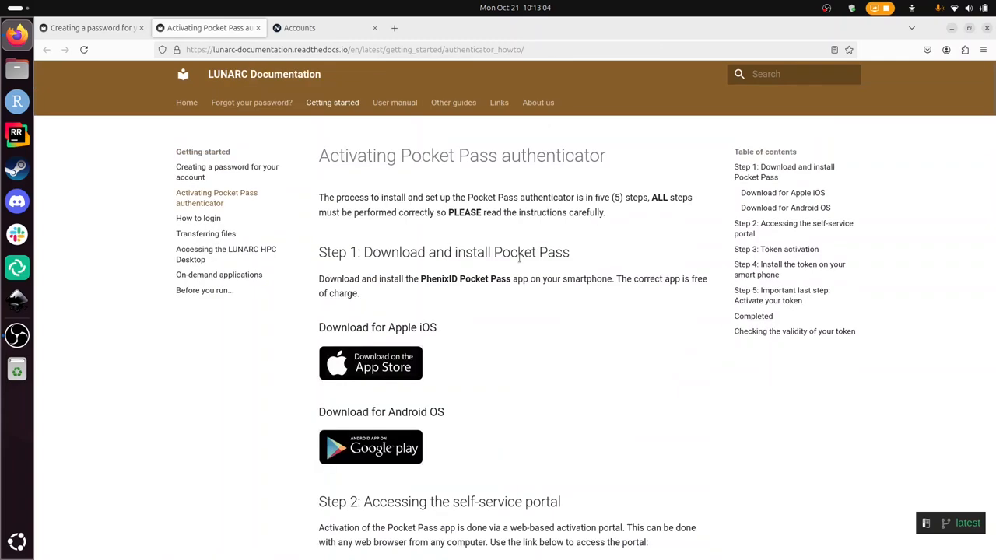
pyautogui.scroll(-3)
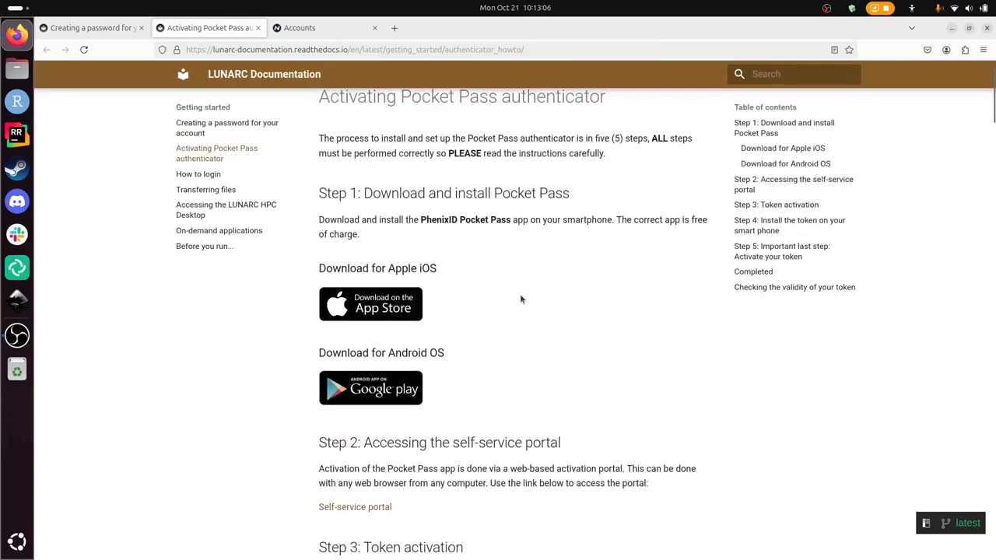
pyautogui.moveTo(361, 193)
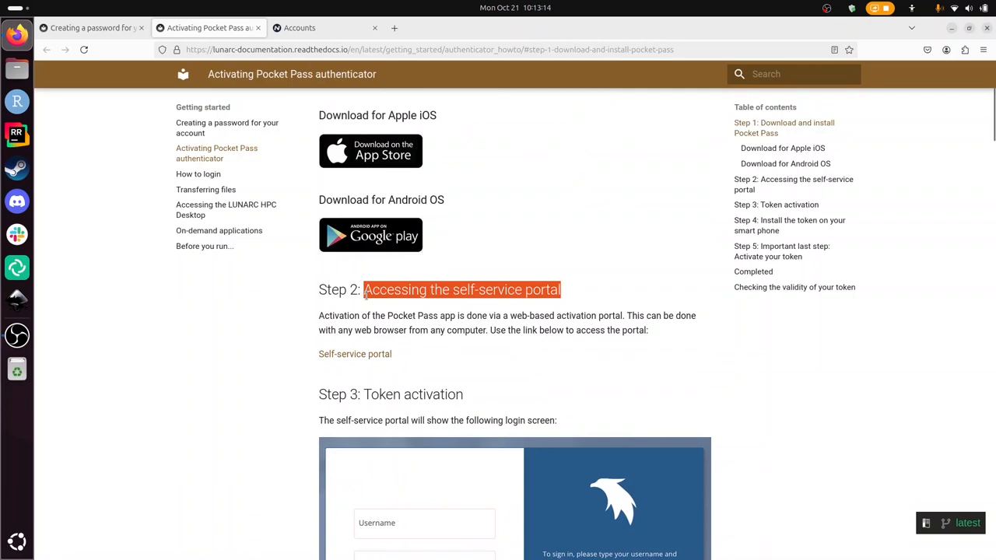
# - Revoke the existing COSMOS device token so the Tokens list is empty
pyautogui.click(355, 355)
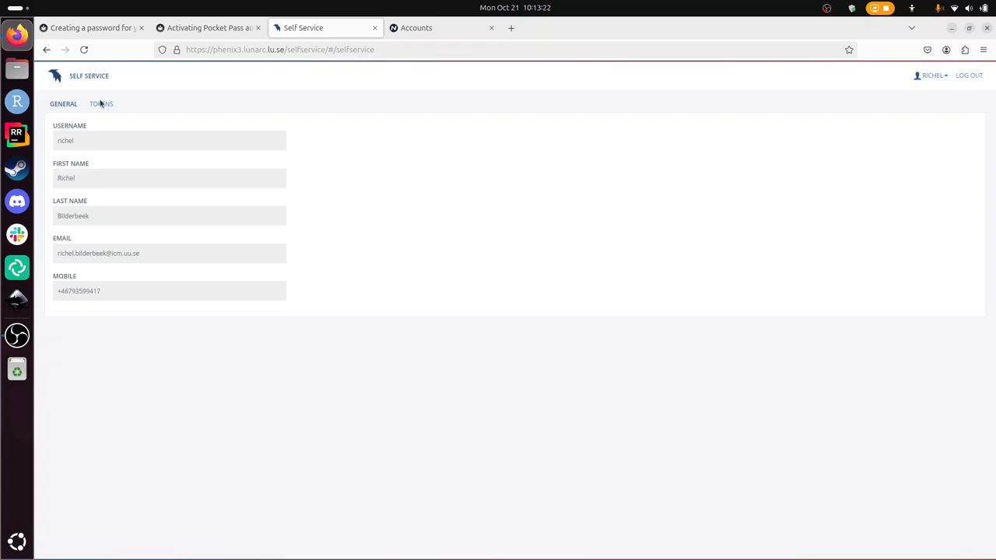
pyautogui.click(100, 103)
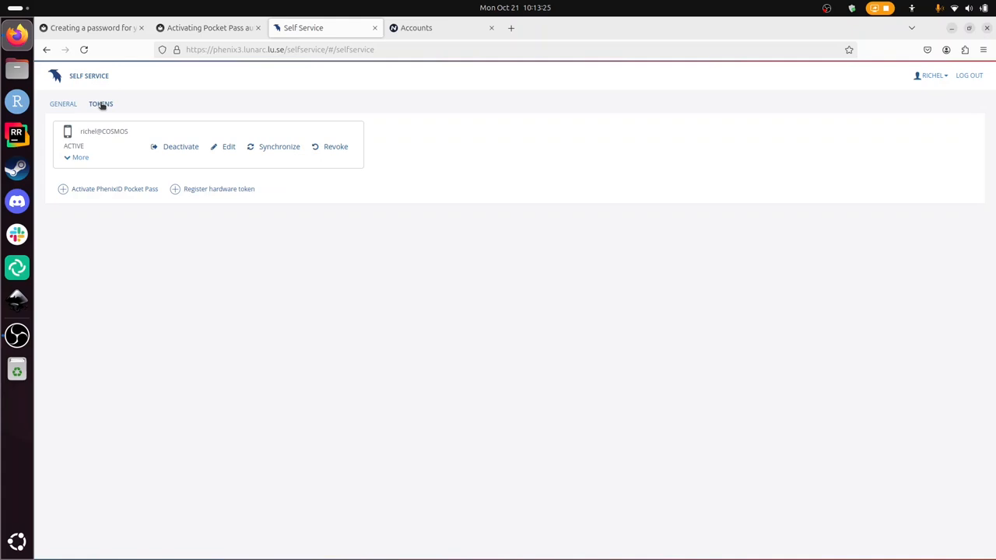
pyautogui.moveTo(193, 130)
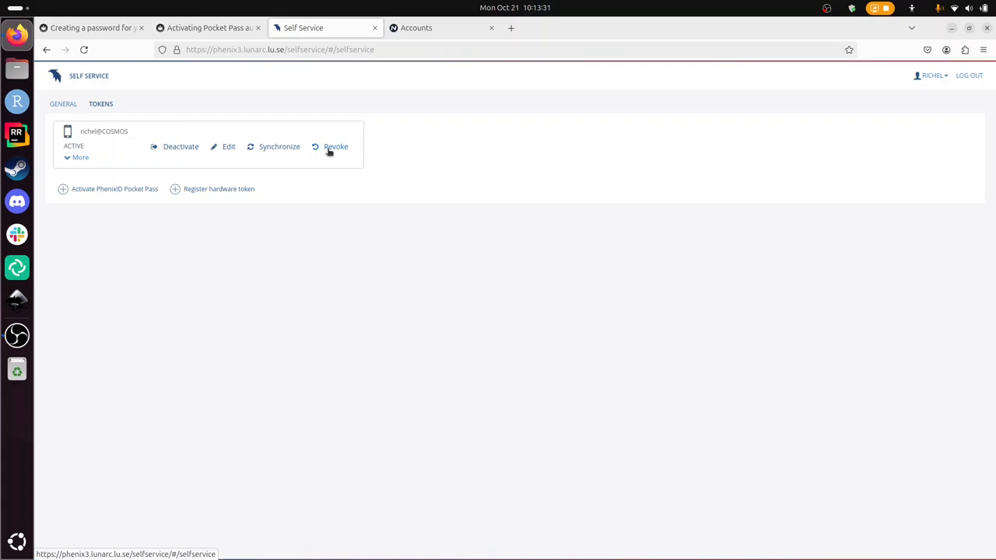
pyautogui.click(336, 146)
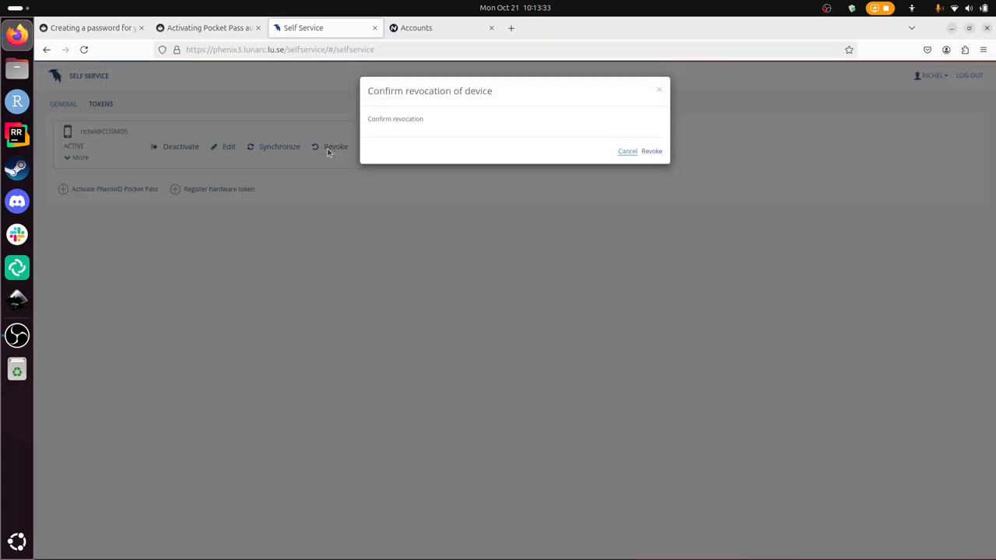
pyautogui.click(650, 151)
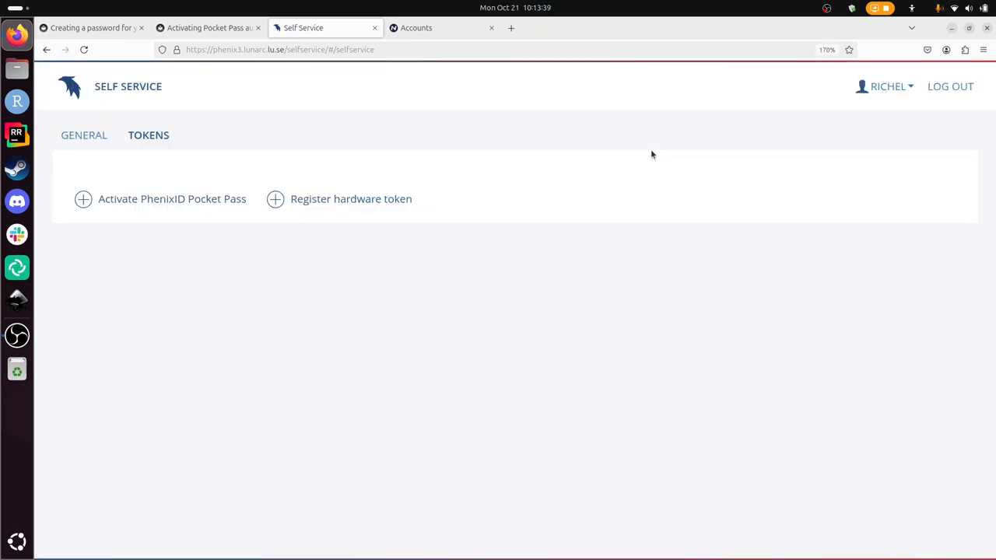
pyautogui.moveTo(159, 202)
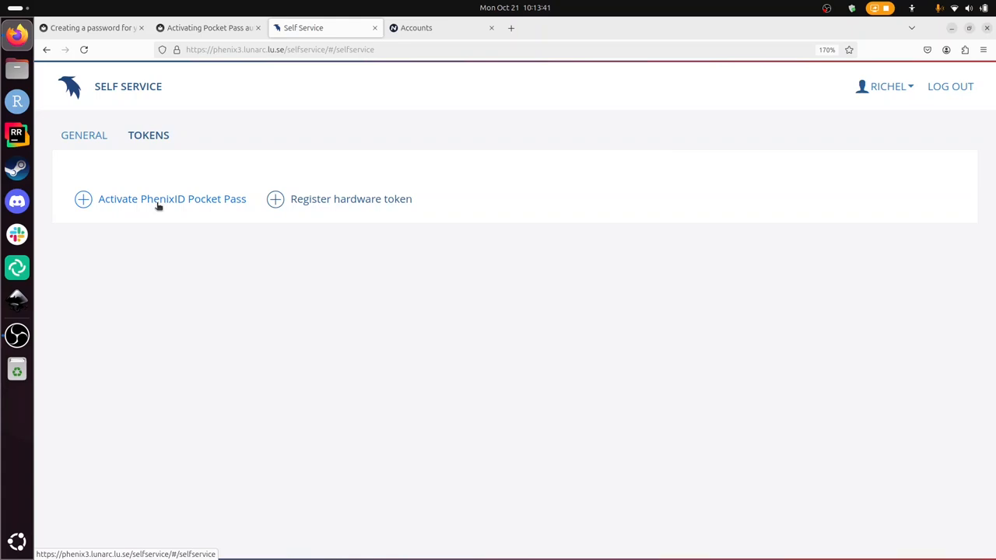
# - Name the new Pocket Pass device richel@COSMOS and bring up its activation QR code
pyautogui.click(172, 199)
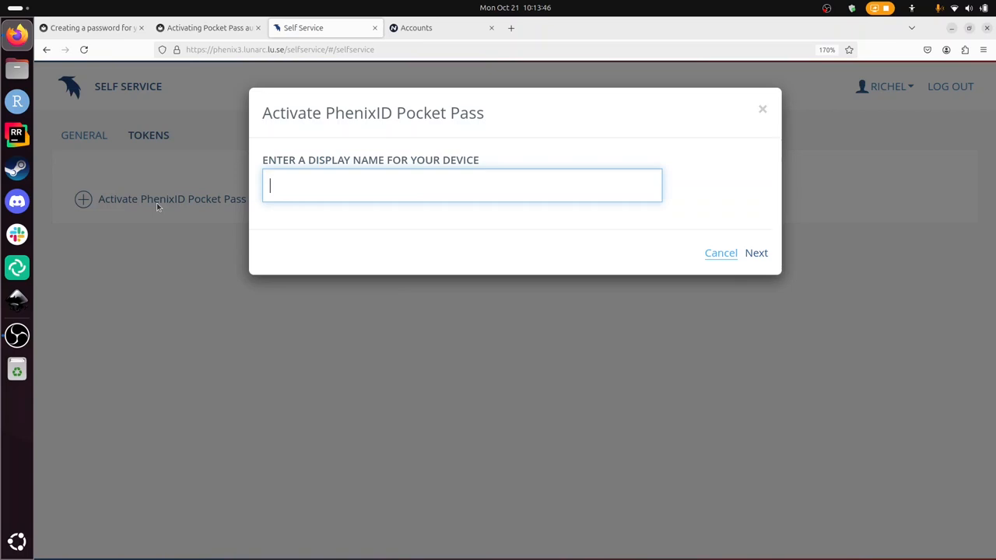
pyautogui.write('co')
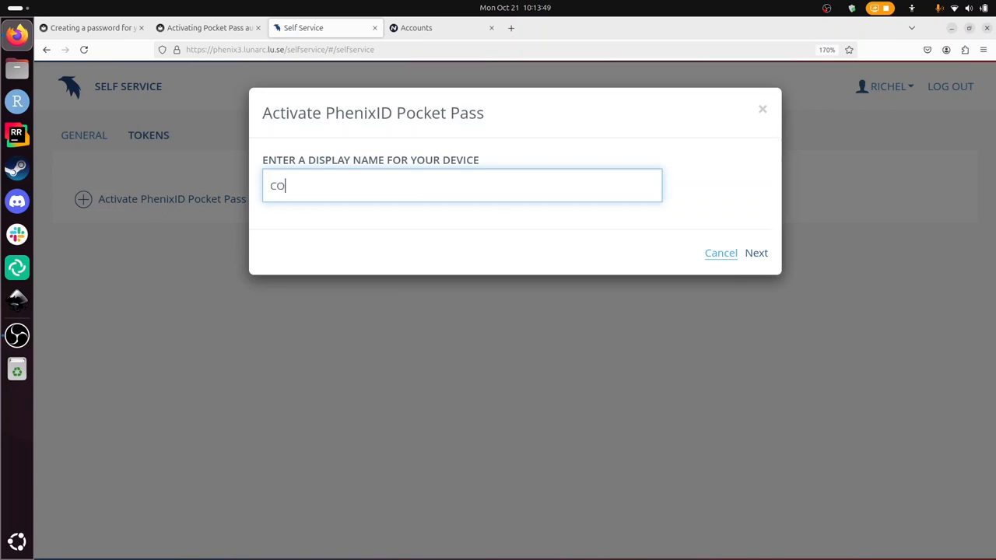
pyautogui.write('richel@COSO')
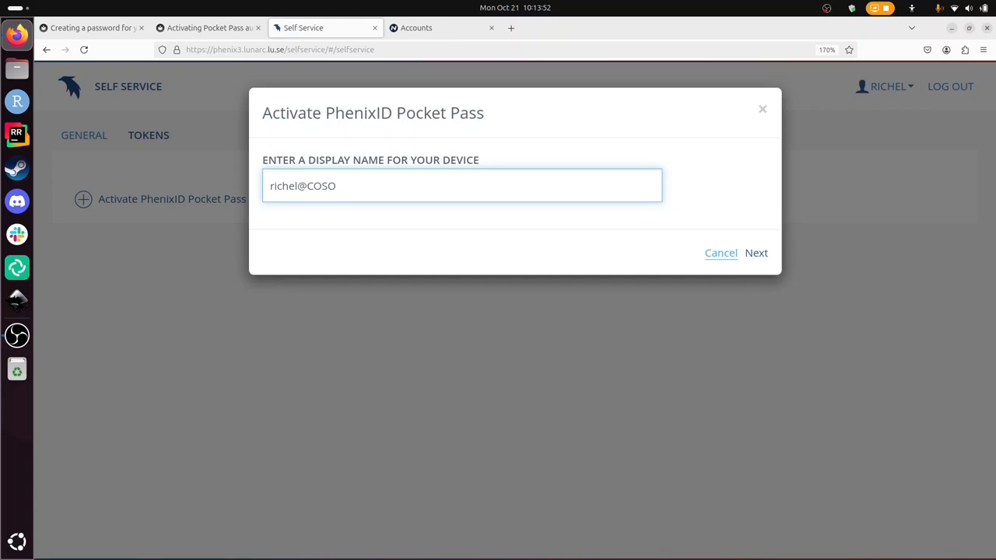
pyautogui.write('MOS')
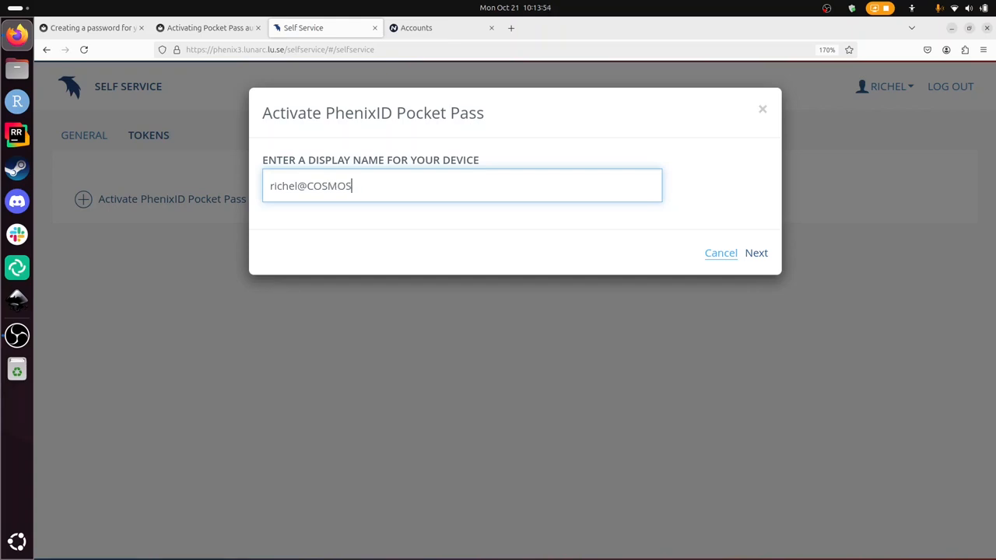
pyautogui.moveTo(688, 243)
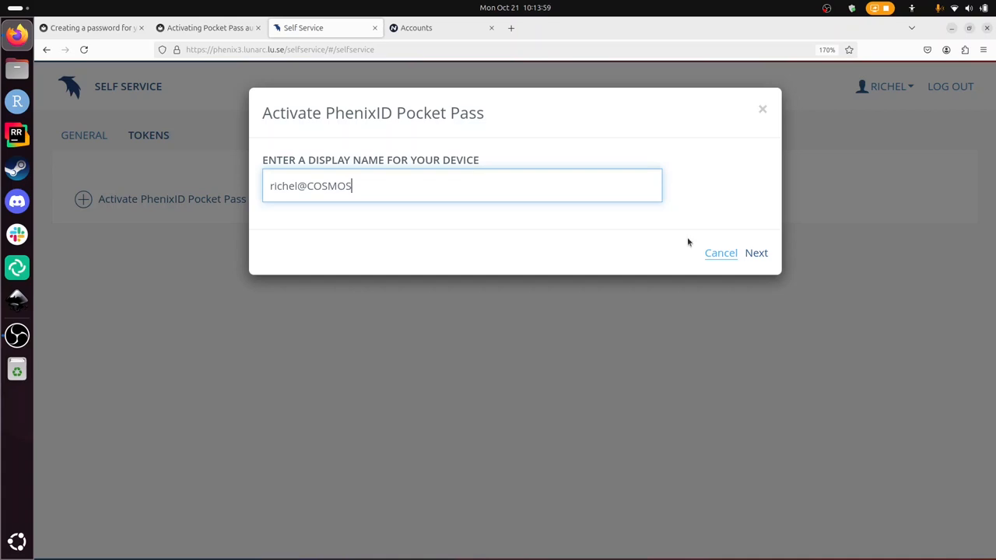
pyautogui.click(757, 252)
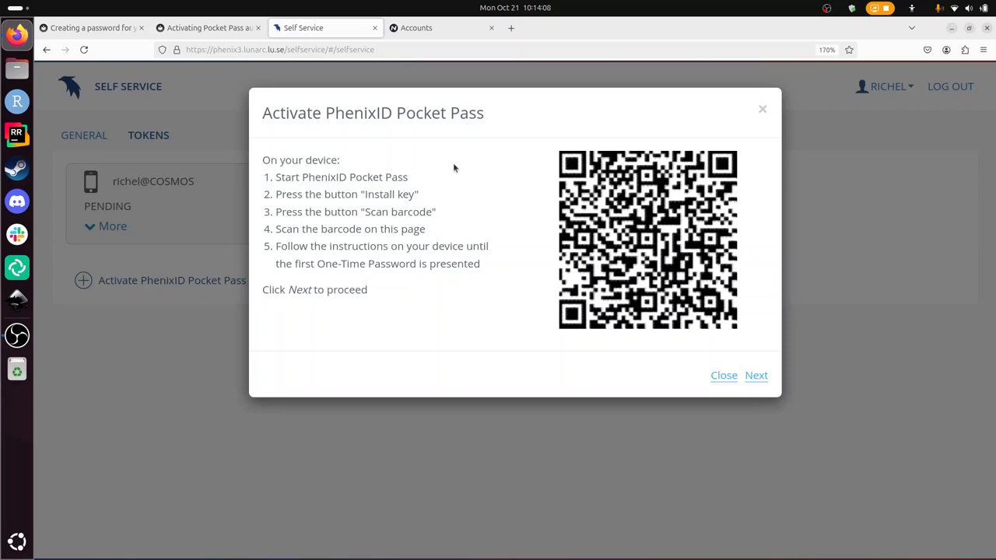
pyautogui.doubleClick(330, 193)
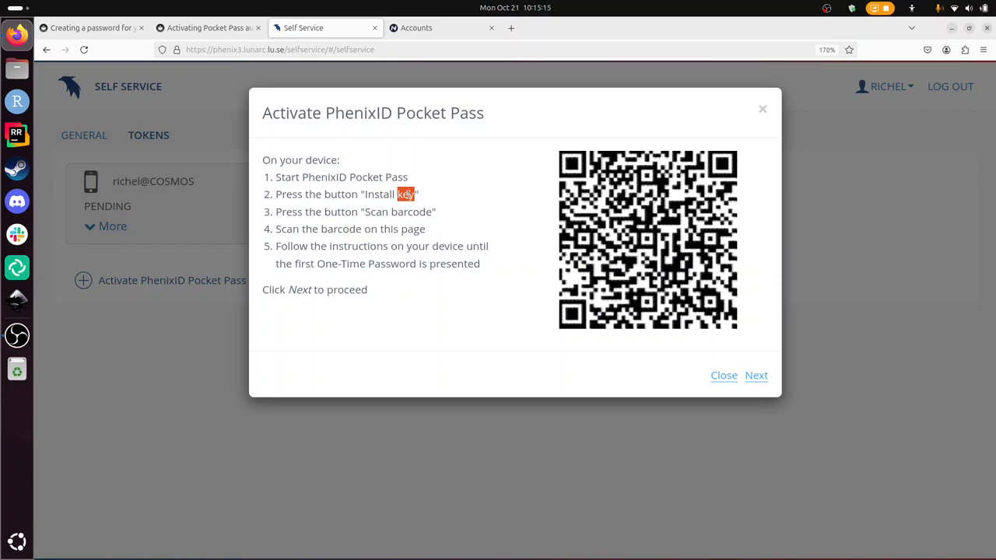
pyautogui.moveTo(551, 250)
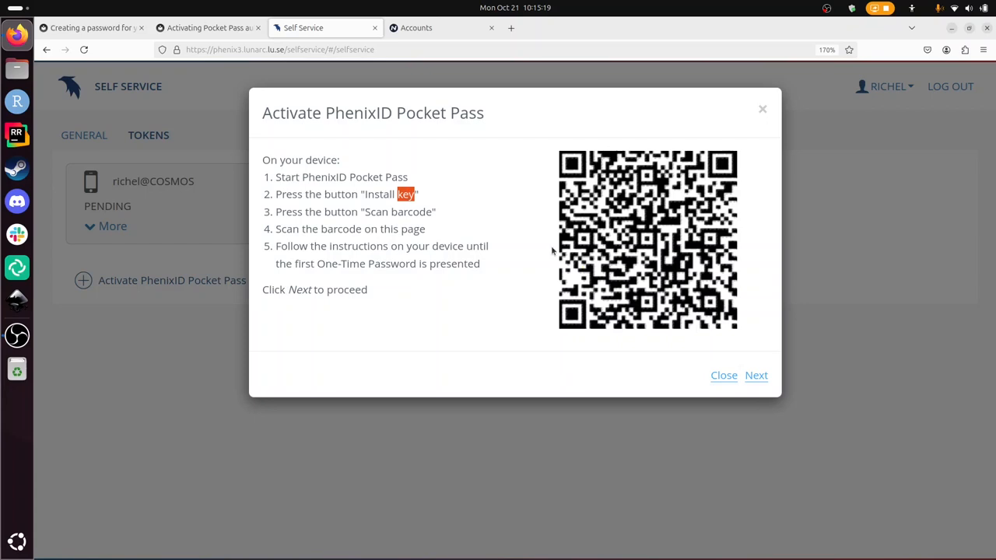
pyautogui.click(756, 375)
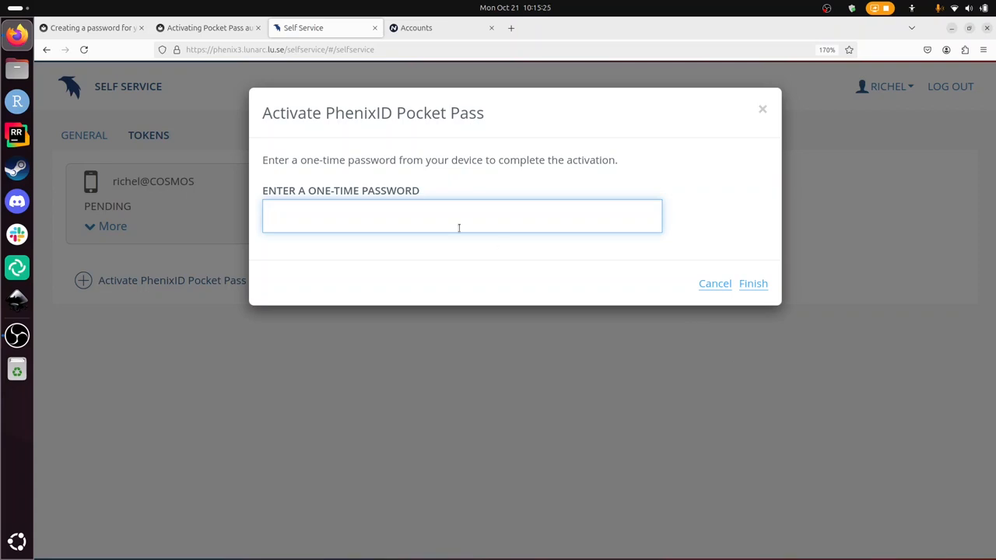
pyautogui.moveTo(435, 184)
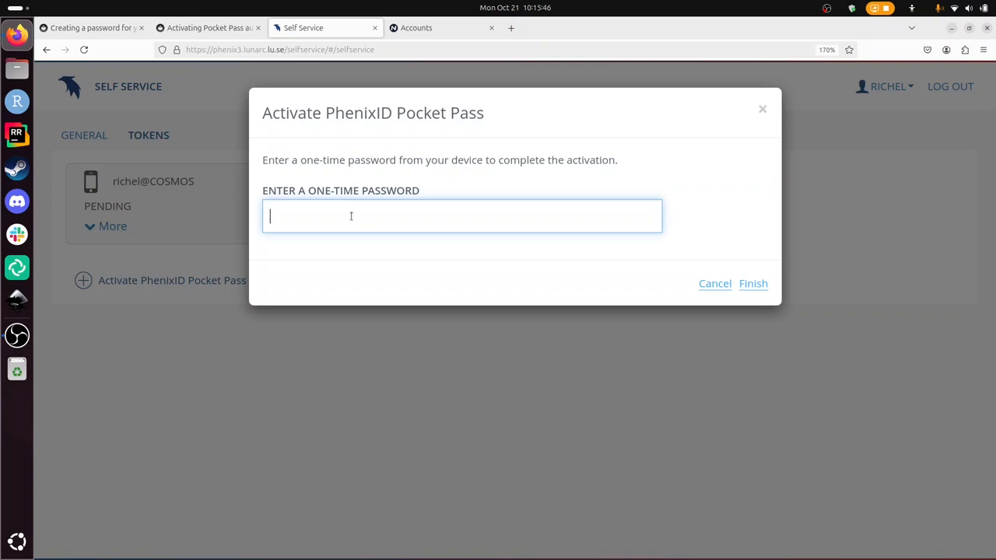
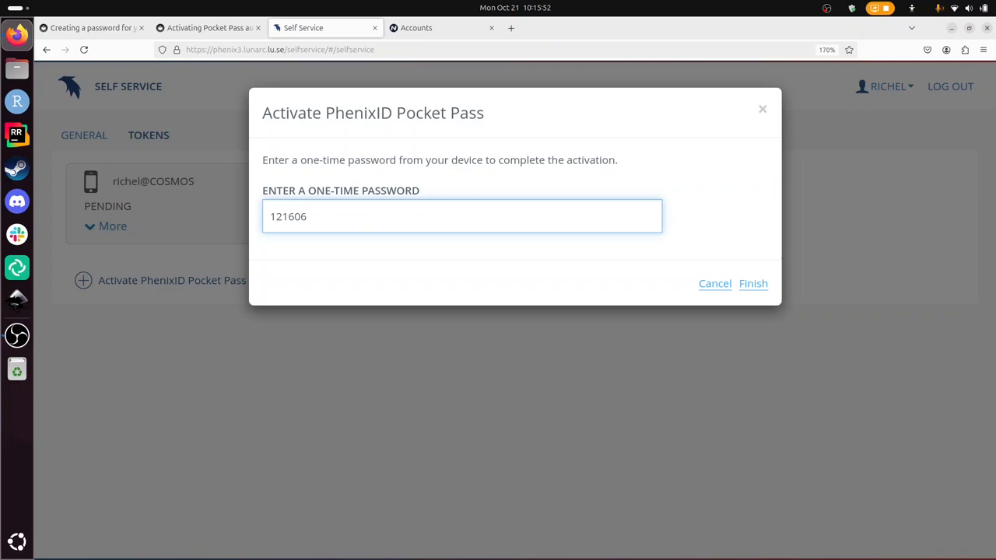
pyautogui.moveTo(753, 284)
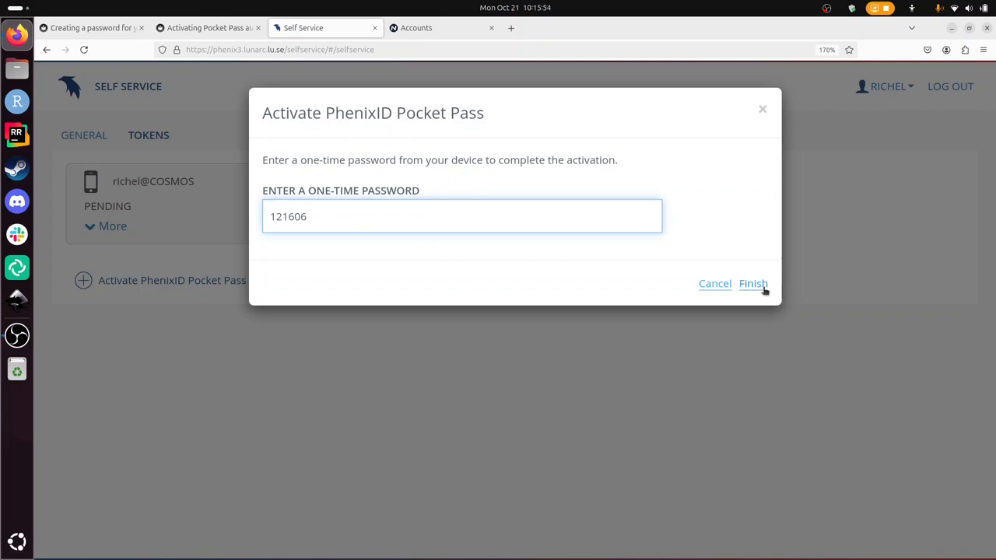
# - Finish activation so richel@COSMOS shows ACTIVE under Tokens, then close the guide tab
pyautogui.click(753, 284)
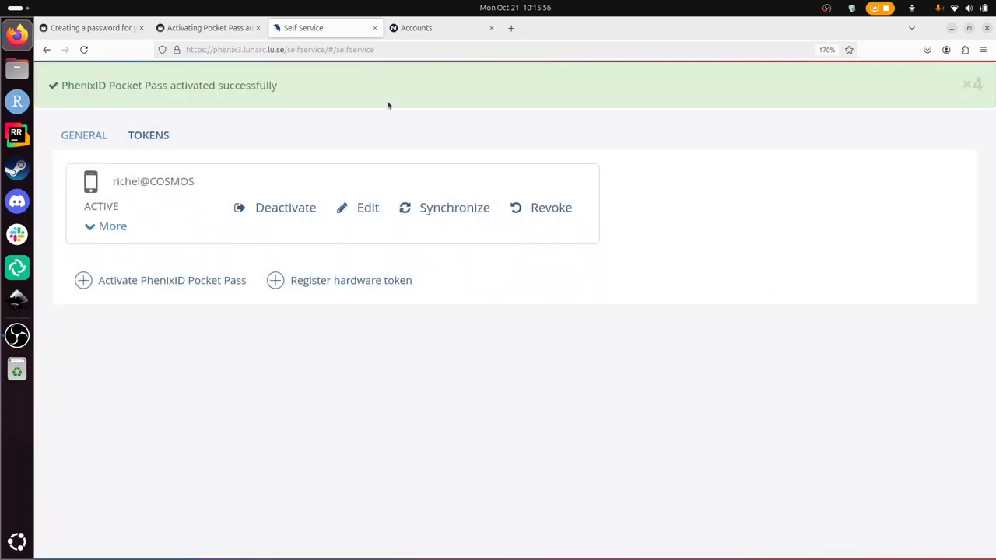
pyautogui.moveTo(211, 134)
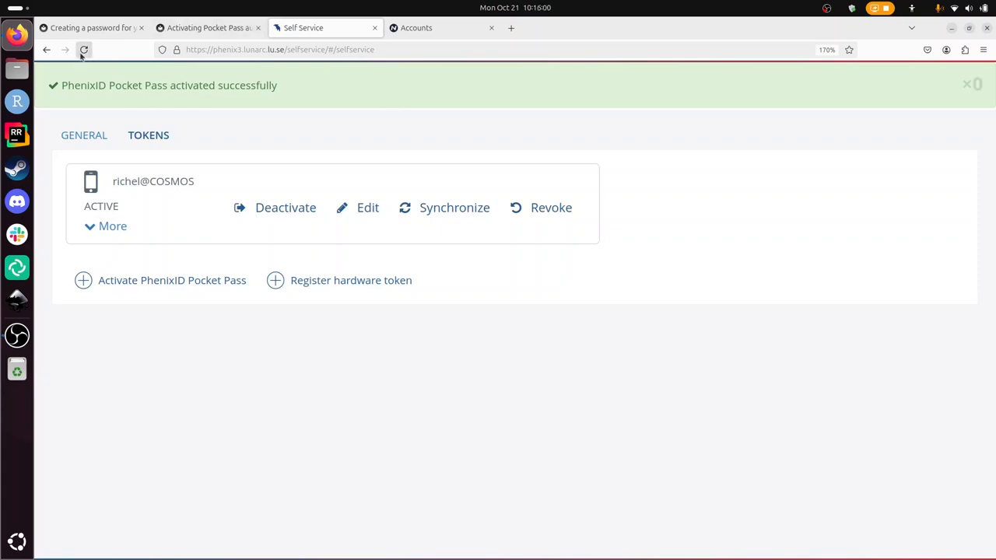
pyautogui.click(84, 50)
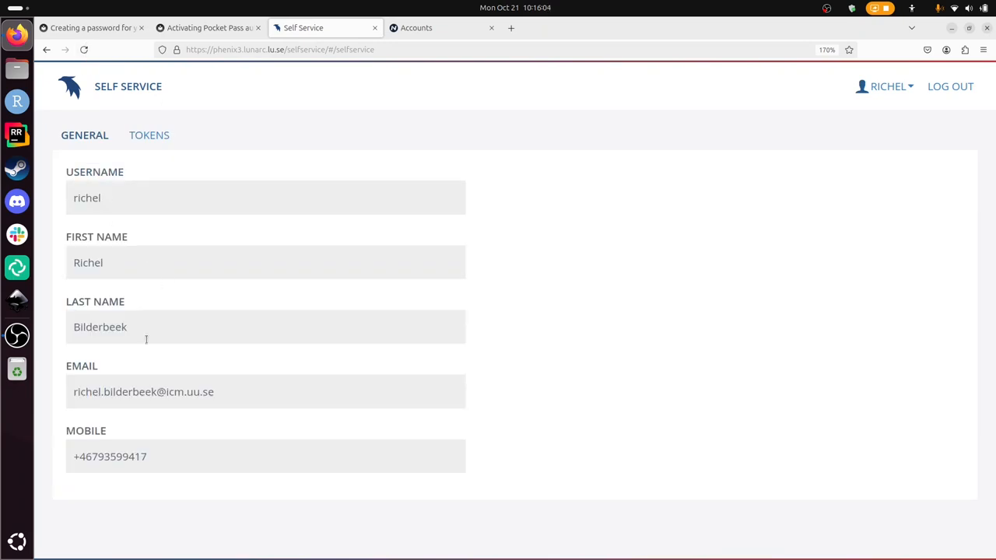
pyautogui.click(150, 134)
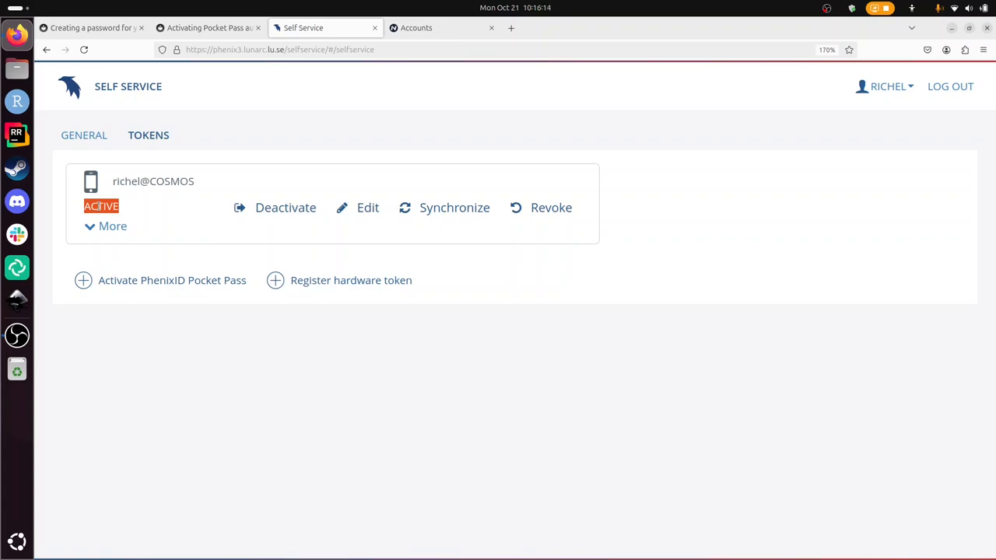
pyautogui.click(258, 28)
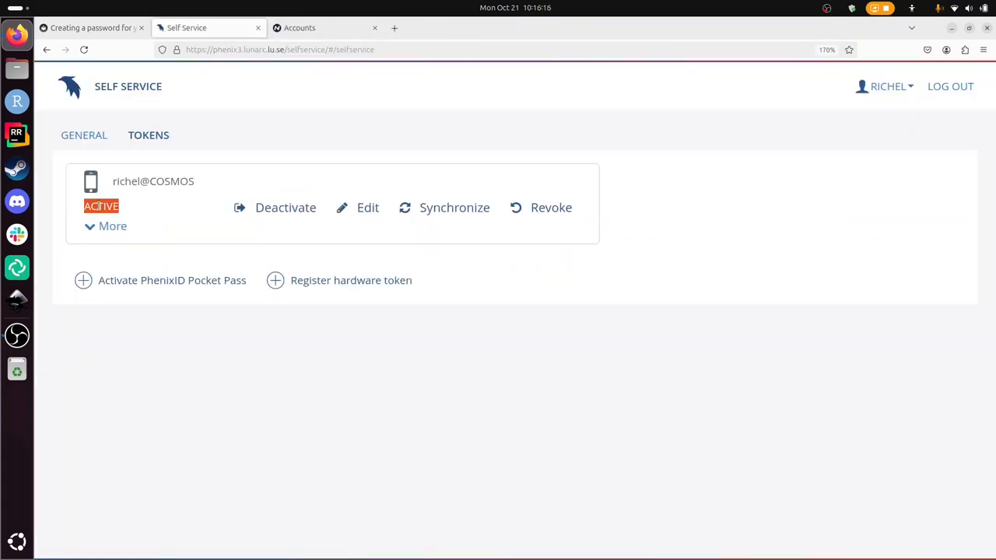
pyautogui.click(93, 26)
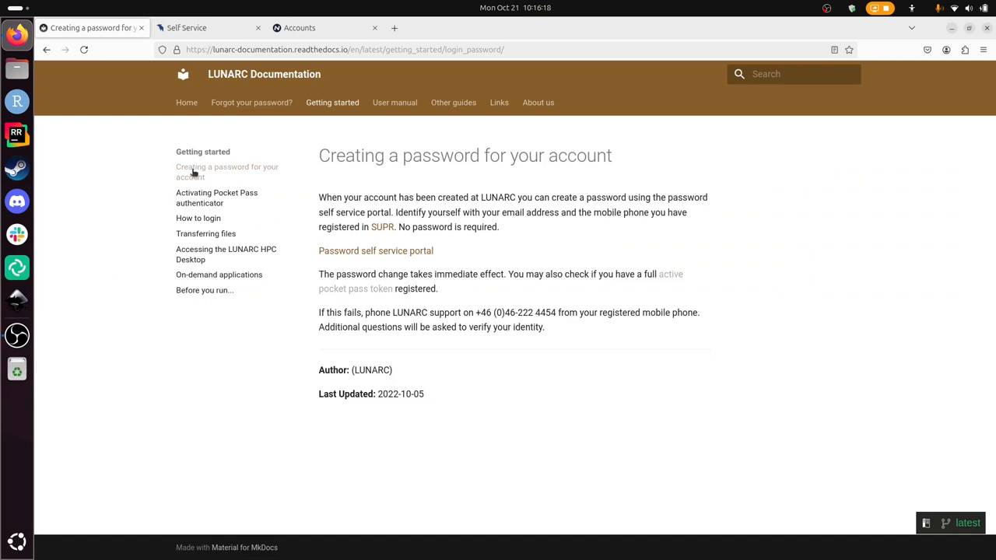
pyautogui.click(198, 218)
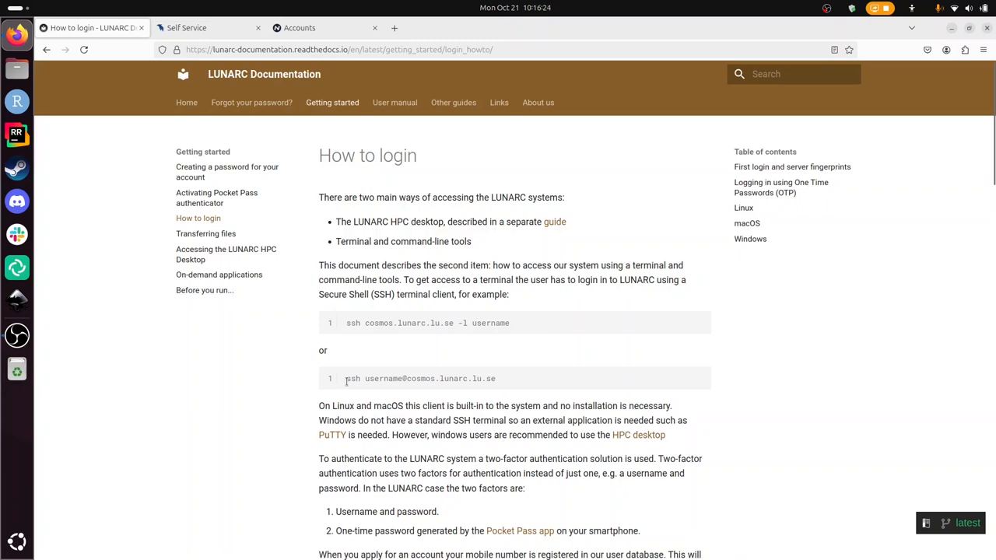
pyautogui.tripleClick(420, 378)
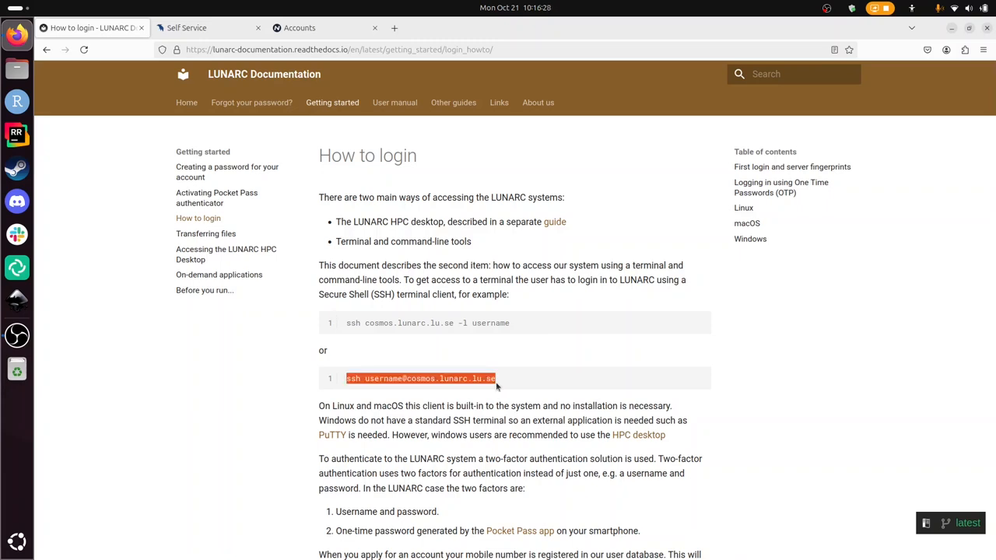
pyautogui.click(15, 367)
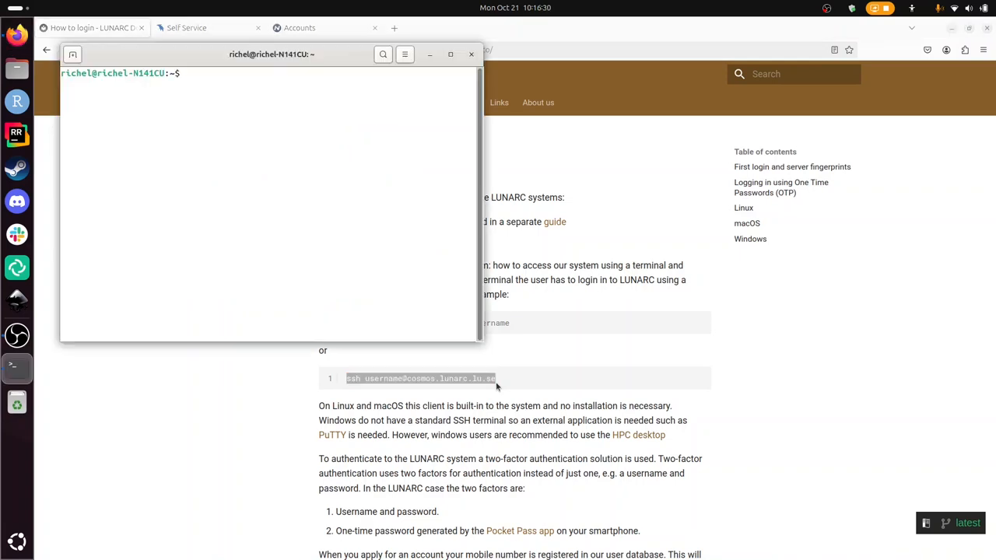
pyautogui.click(450, 54)
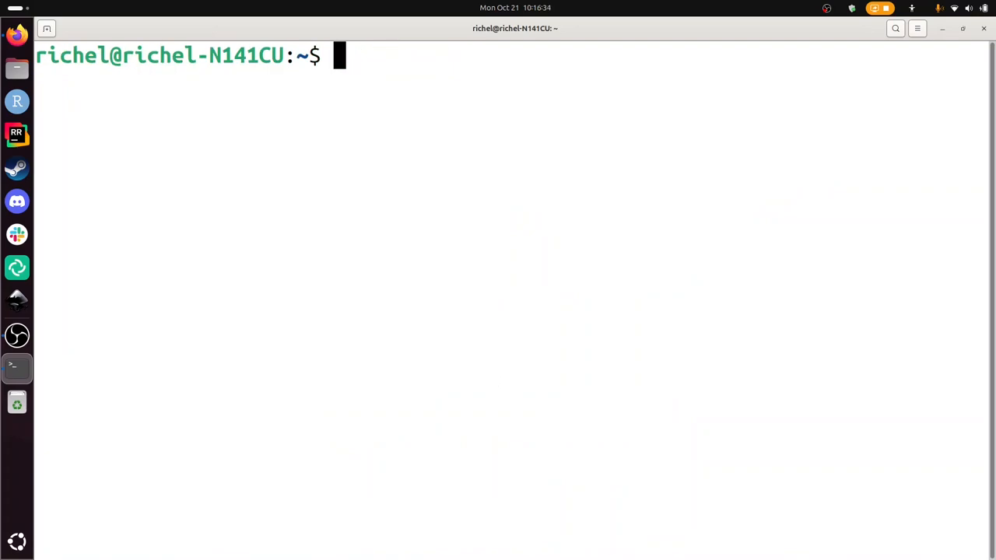
pyautogui.write('ssh username@cosmos.lunarc.lu.se')
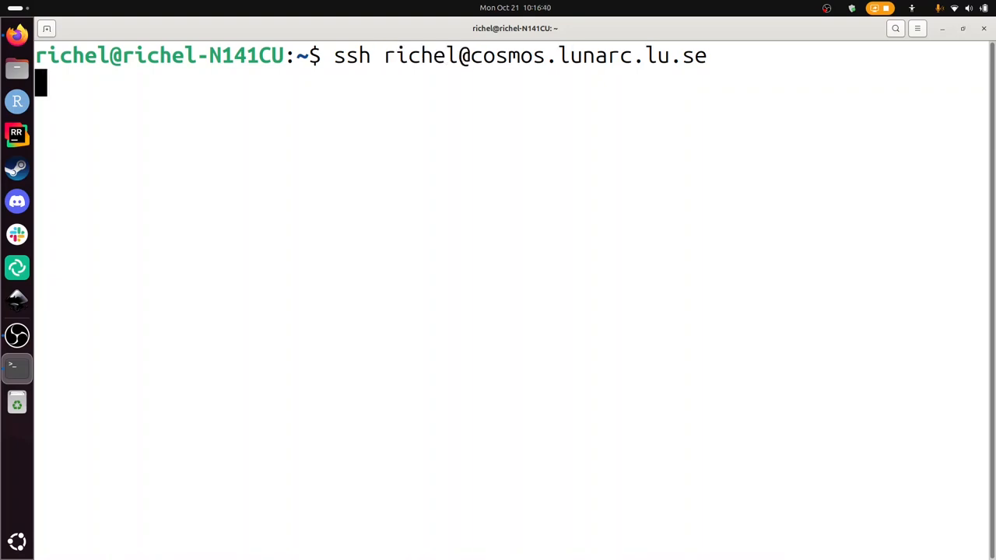
pyautogui.press('Return')
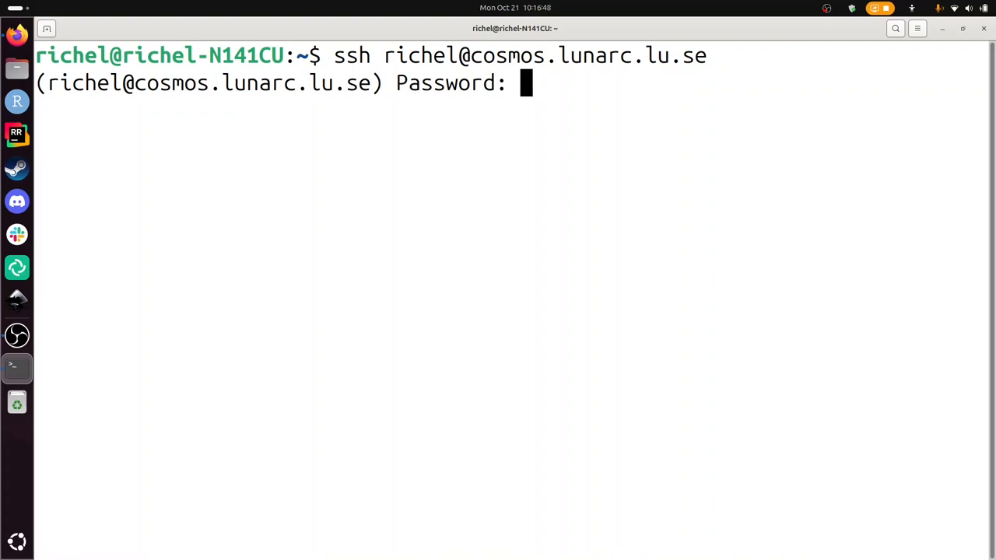
pyautogui.press('Return')
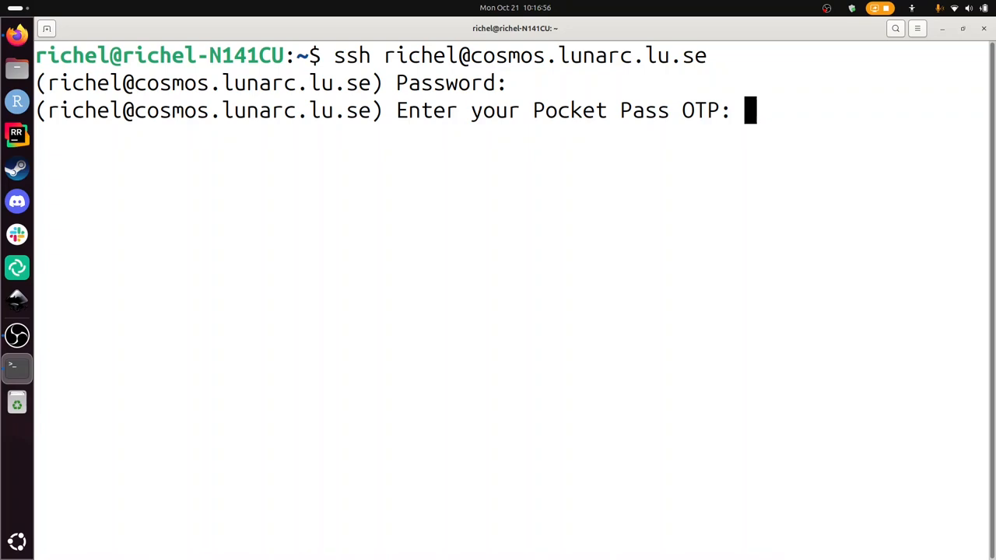
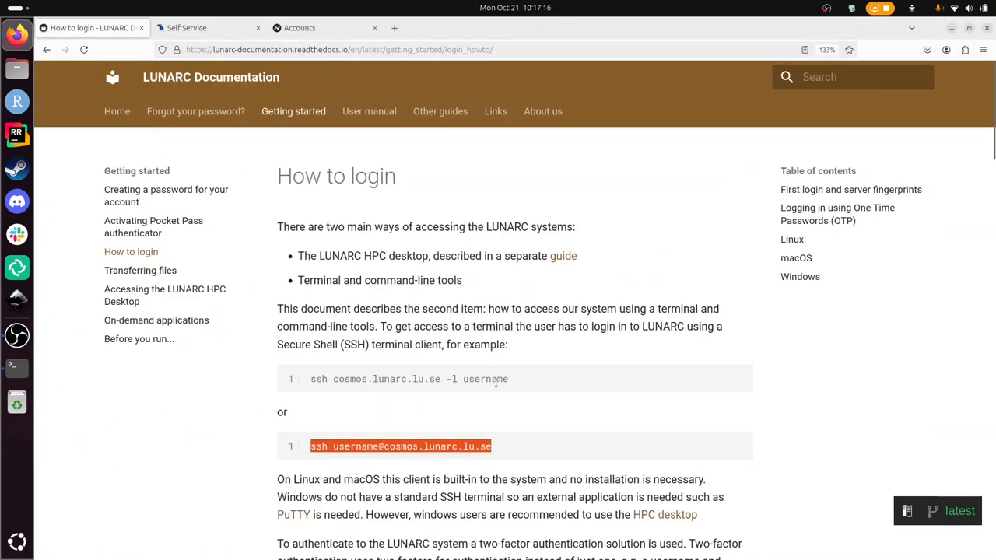
# - Scroll the LUNARC How to login page to the highlighted ssh command
pyautogui.scroll(-3)
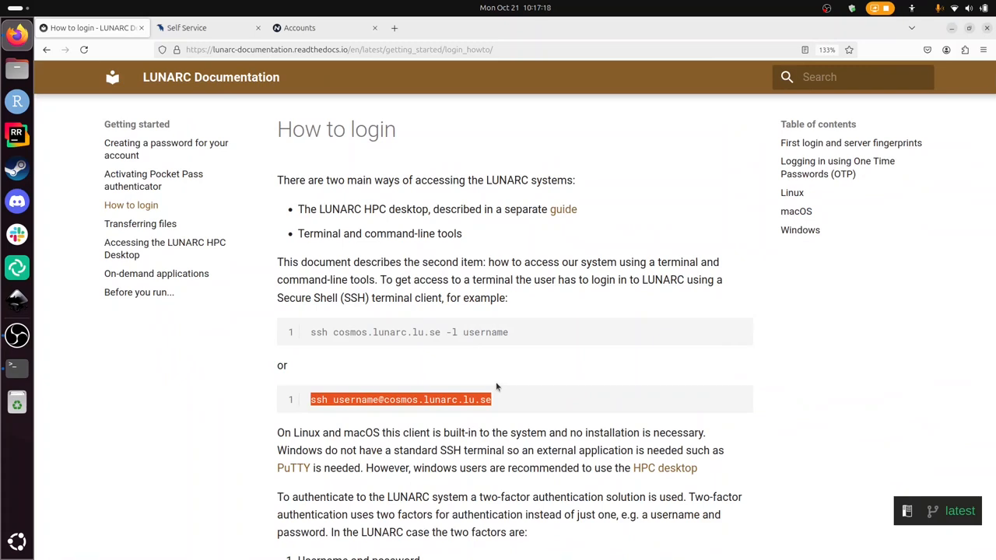